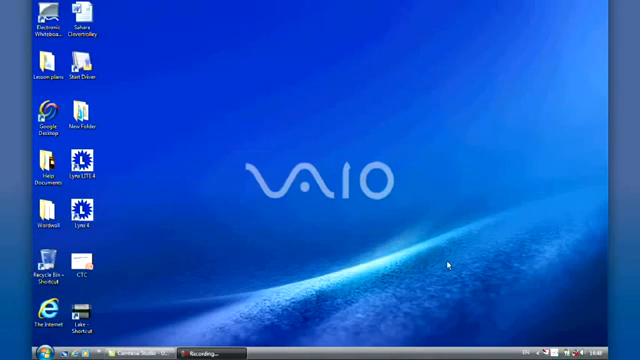
- Launch Lynx Lite from its desktop icon and pick the pen to write Page
click(80, 164)
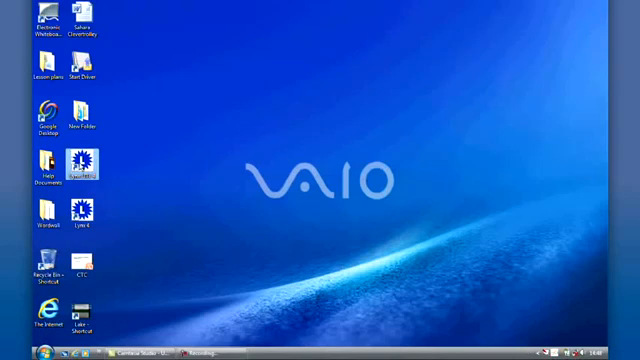
double_click(80, 164)
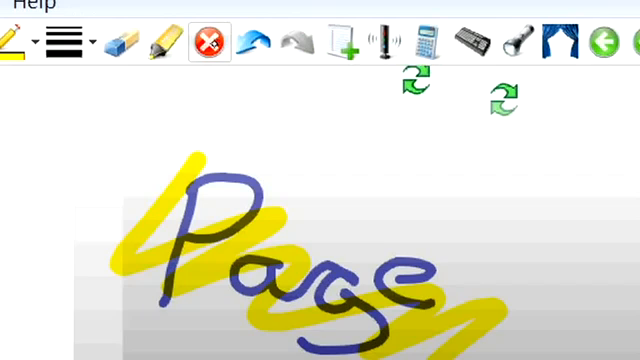
click(254, 42)
text(hell)
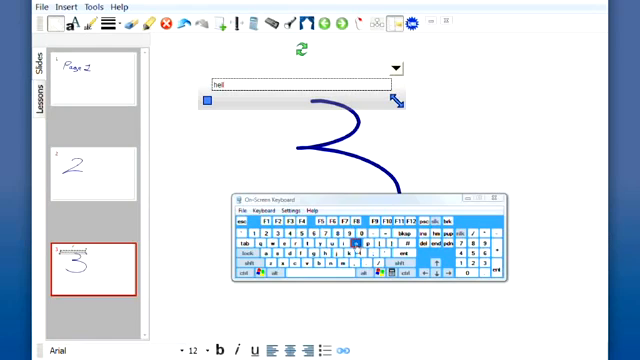
- Add another letter to the hello label with the on-screen keyboard
click(354, 248)
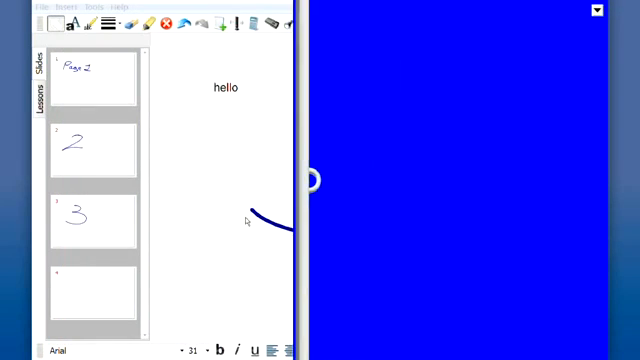
- Dismiss the blue screen cover from its dropdown, then hide the Slides panel
click(620, 12)
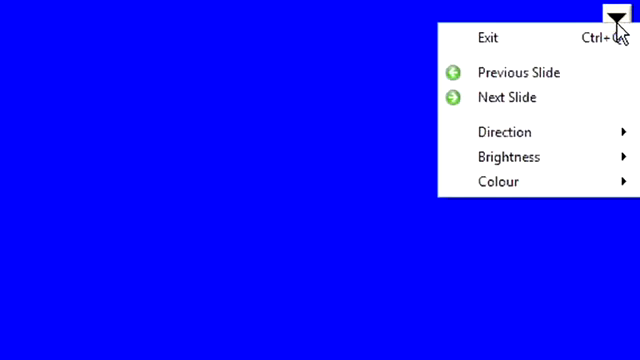
click(488, 38)
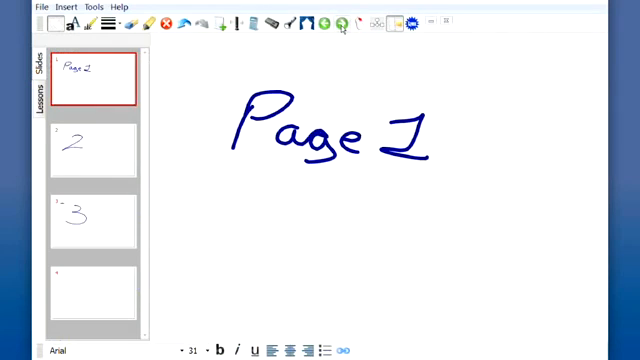
click(92, 212)
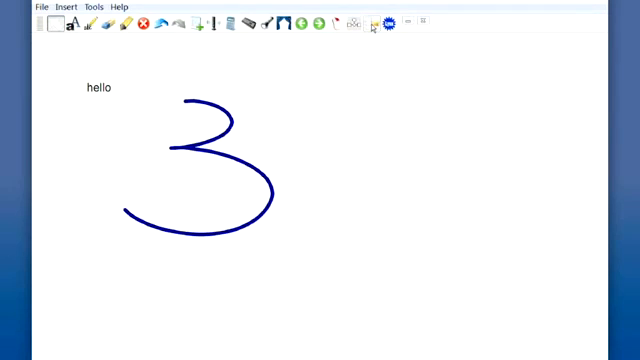
- From the shapes gallery, label the square hello and reposition it on the page
click(374, 24)
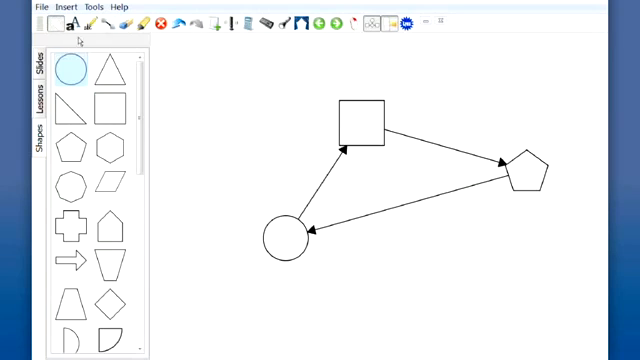
click(360, 128)
text(Hello)
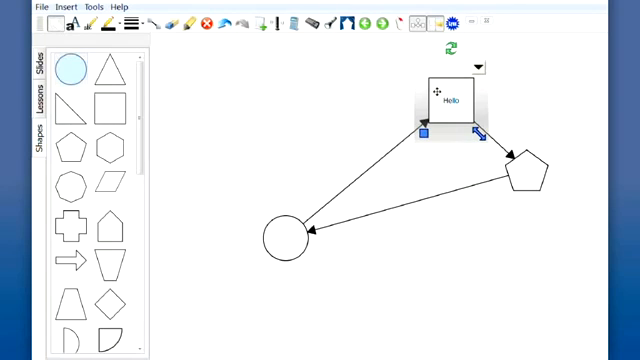
drag(448, 96, 438, 100)
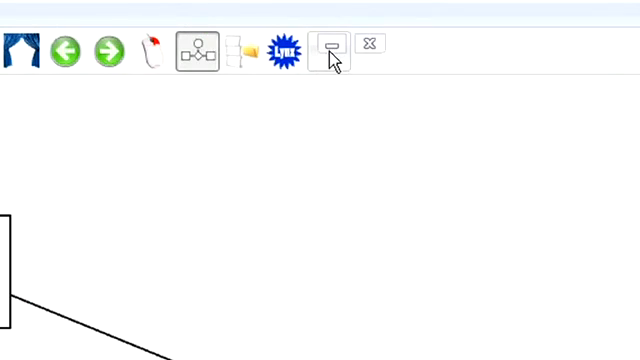
- Close the shapes gallery and add a new blank slide from the toolbar
click(328, 46)
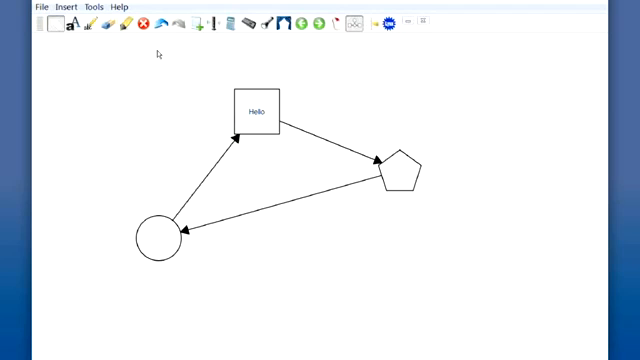
mouse_move(320, 50)
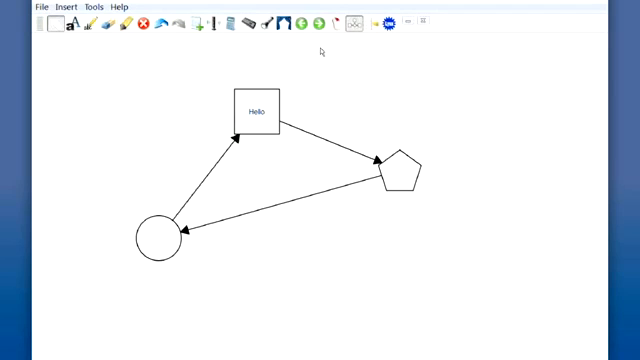
mouse_move(352, 48)
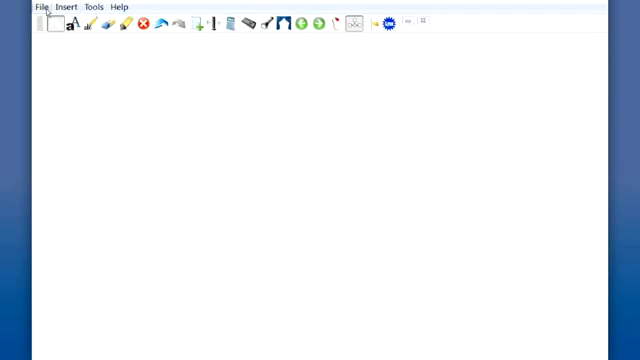
click(64, 8)
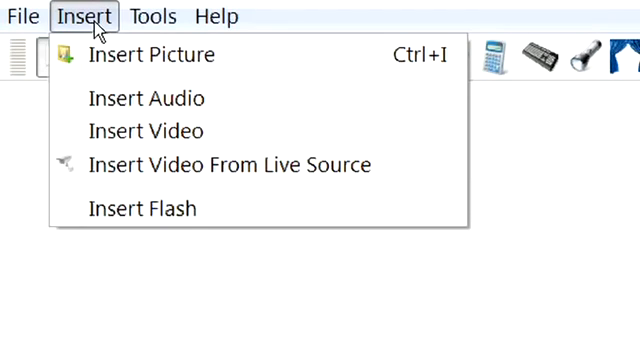
mouse_move(144, 132)
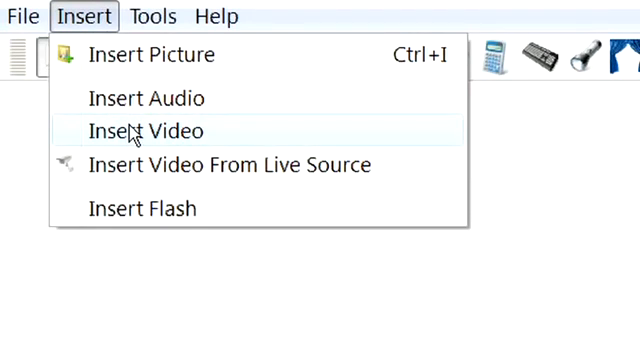
mouse_move(136, 208)
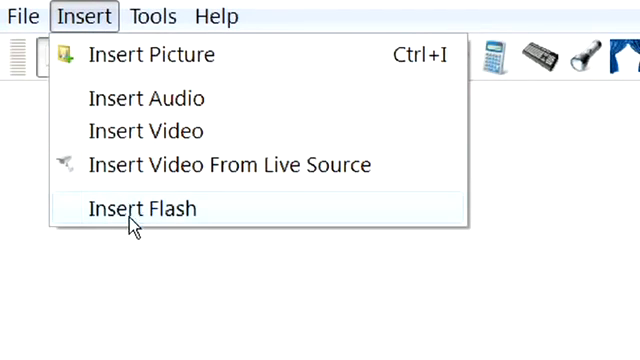
- Open Options from the Tools menu
click(152, 16)
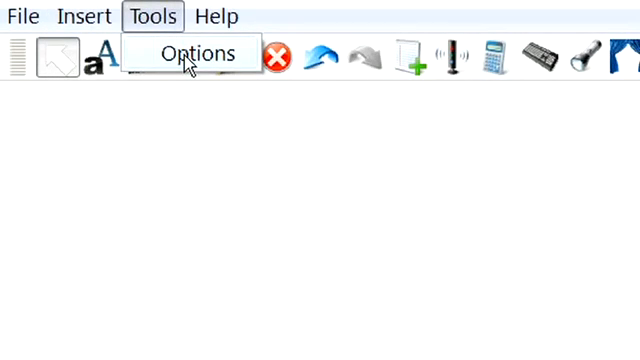
click(196, 52)
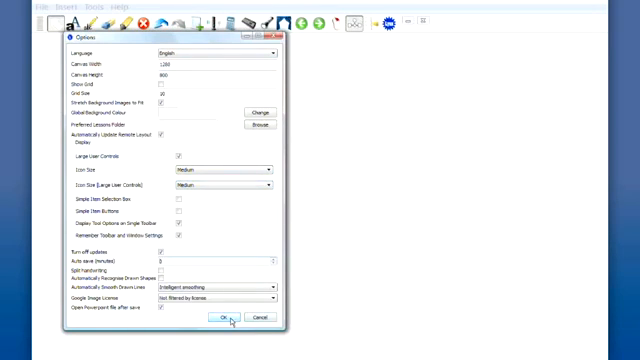
- Confirm the Options dialog with OK, leaving the handset floating on the desktop
click(224, 316)
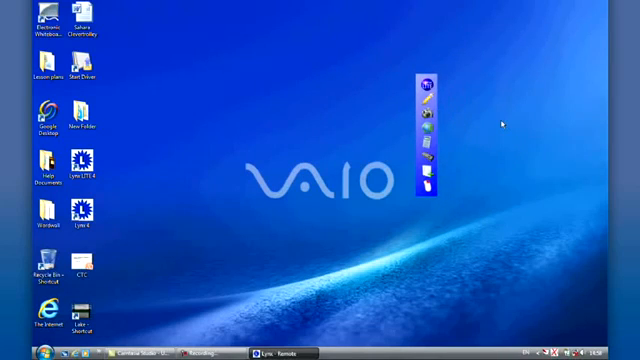
mouse_move(198, 50)
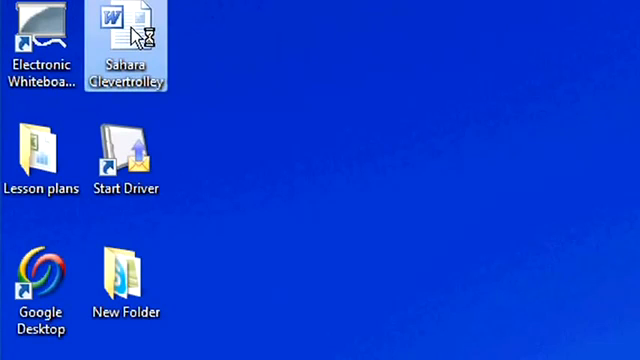
- Open Sahara Clevertrolley, circle Dipping with ink, then exit full-screen annotation
double_click(124, 40)
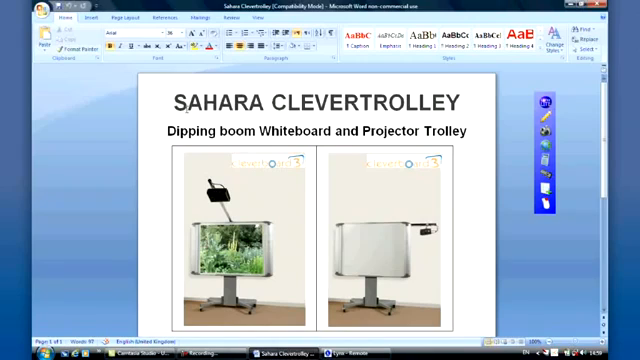
mouse_move(564, 96)
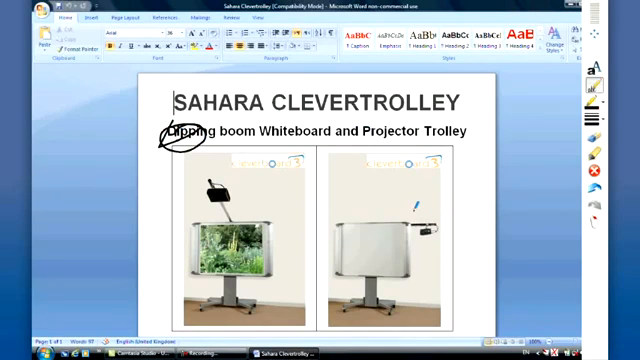
drag(430, 204, 404, 230)
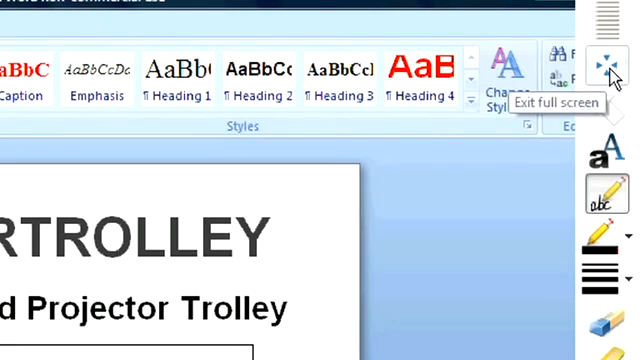
click(600, 58)
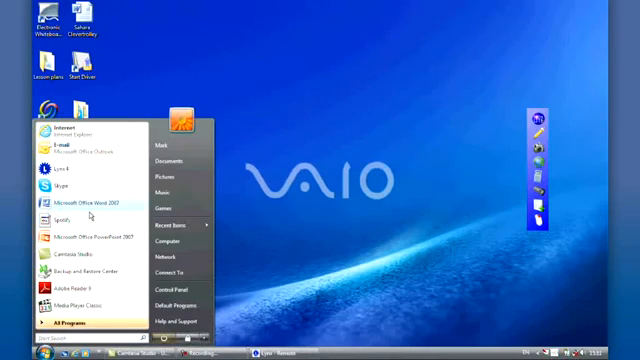
click(72, 200)
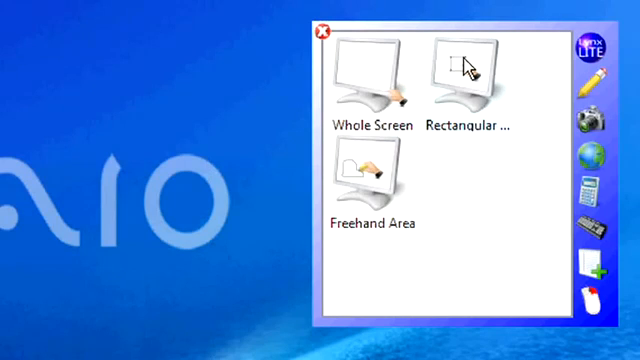
- Choose the screen area to capture from the camera snapshot options
click(320, 32)
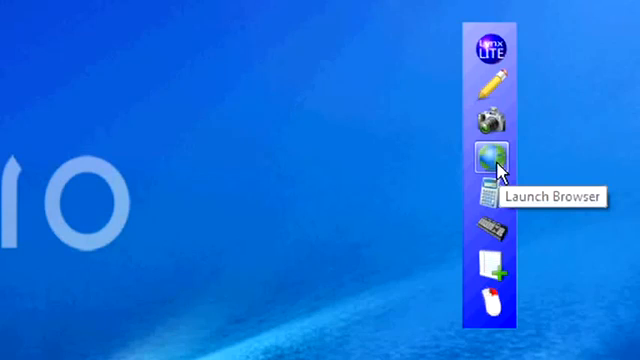
mouse_move(488, 228)
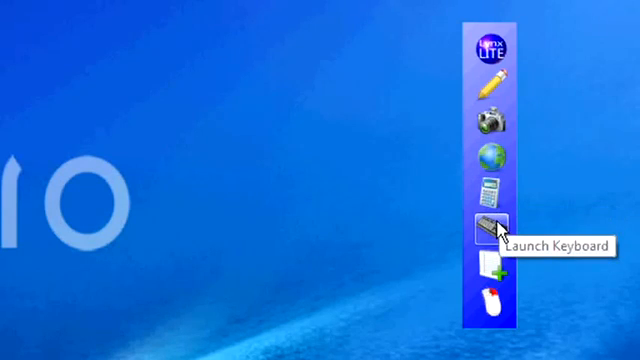